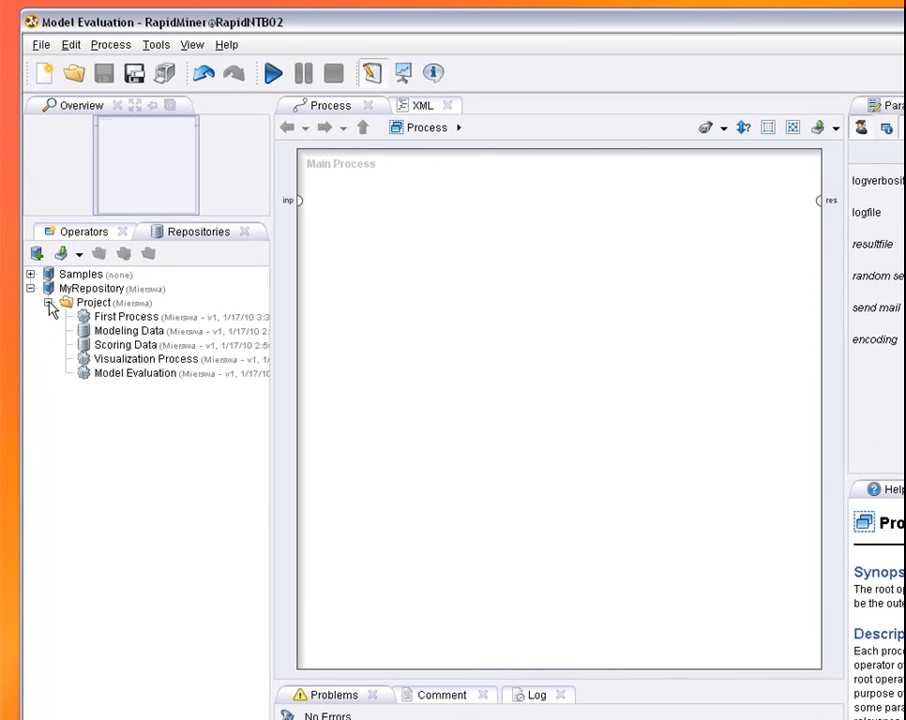
# - Retrieve the Modeling Data set into the main process, wired to the process result
pyautogui.click(130, 330)
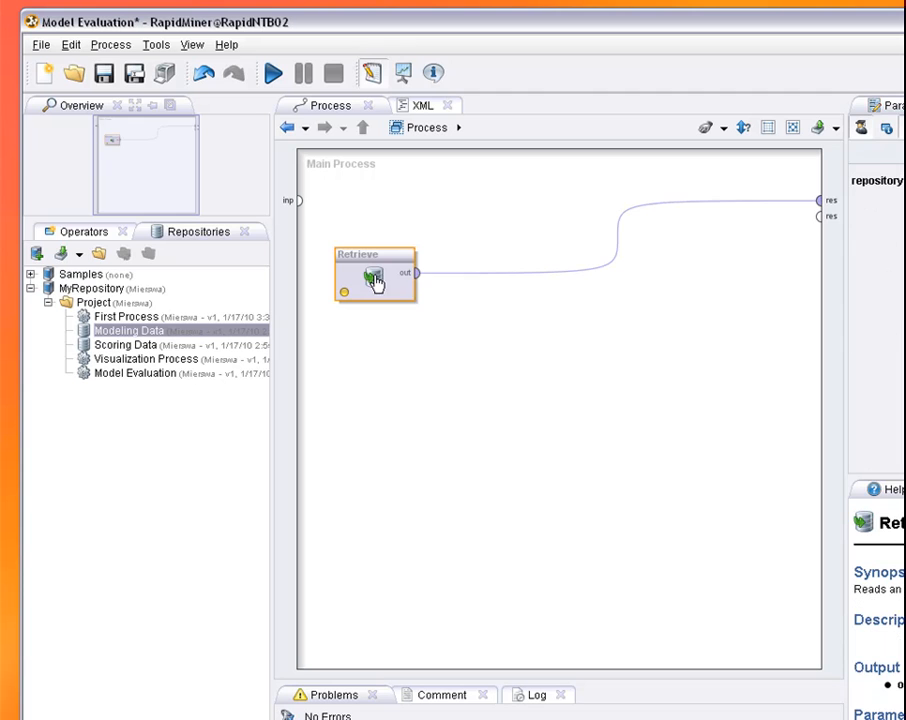
pyautogui.moveTo(410, 272)
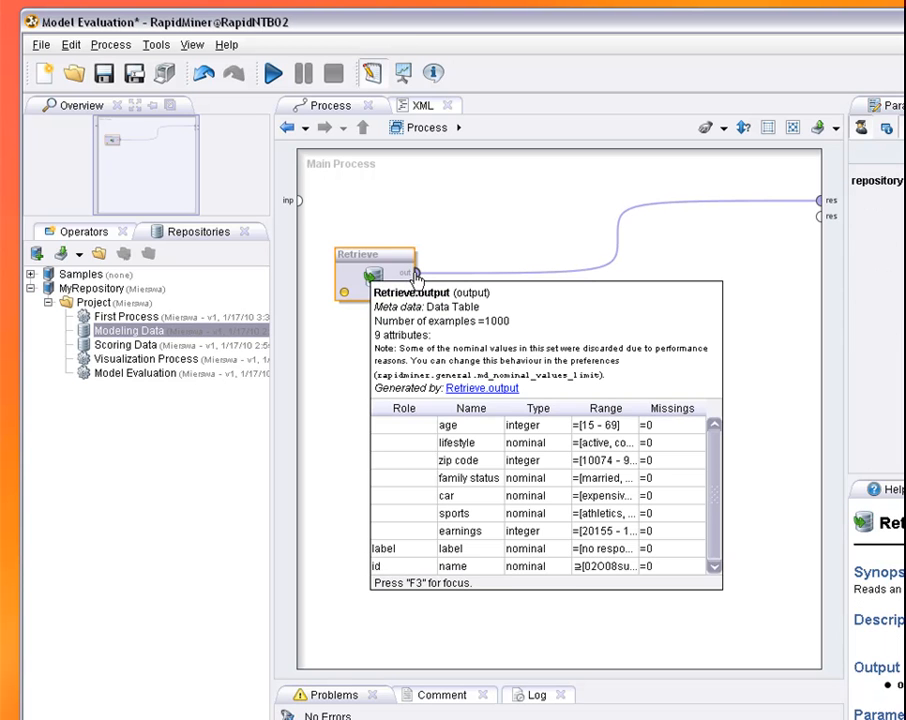
pyautogui.moveTo(484, 464)
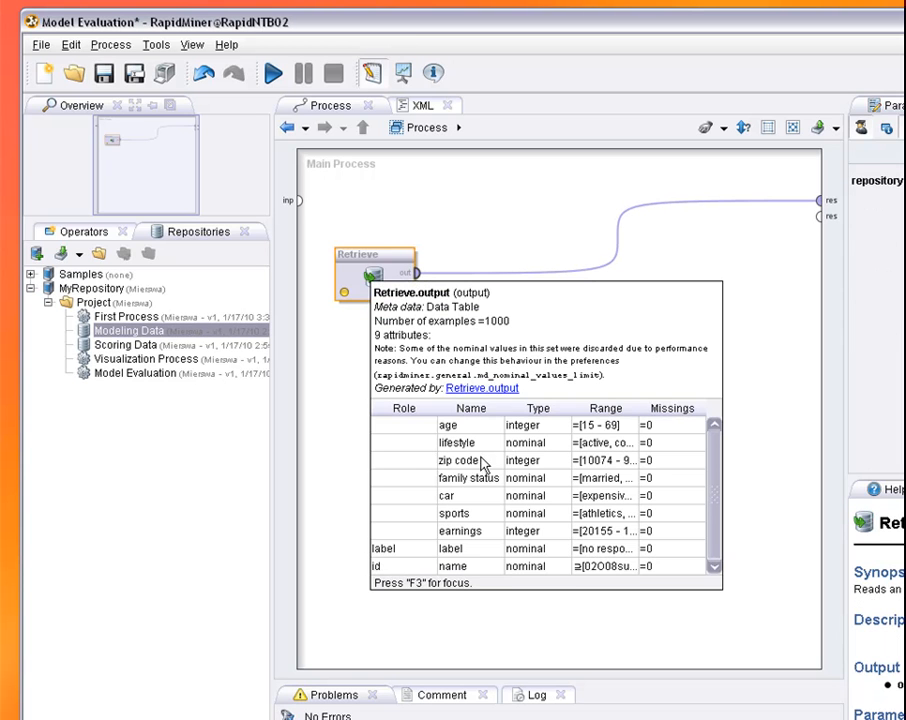
pyautogui.click(384, 548)
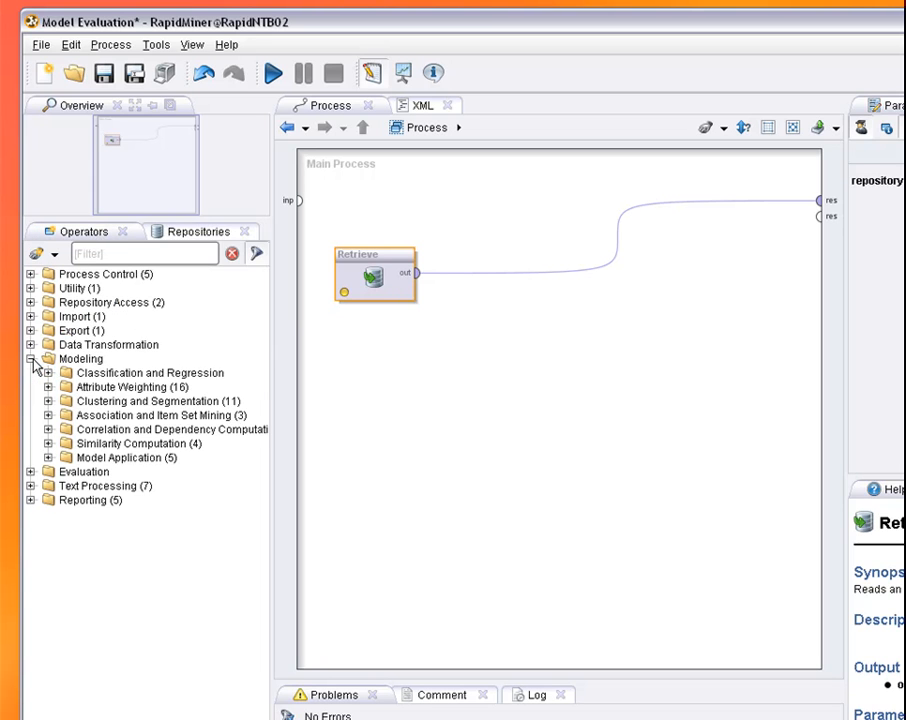
# - Place a Naive Bayes learner from Bayesian Modeling after Retrieve and feed it the data
pyautogui.click(48, 372)
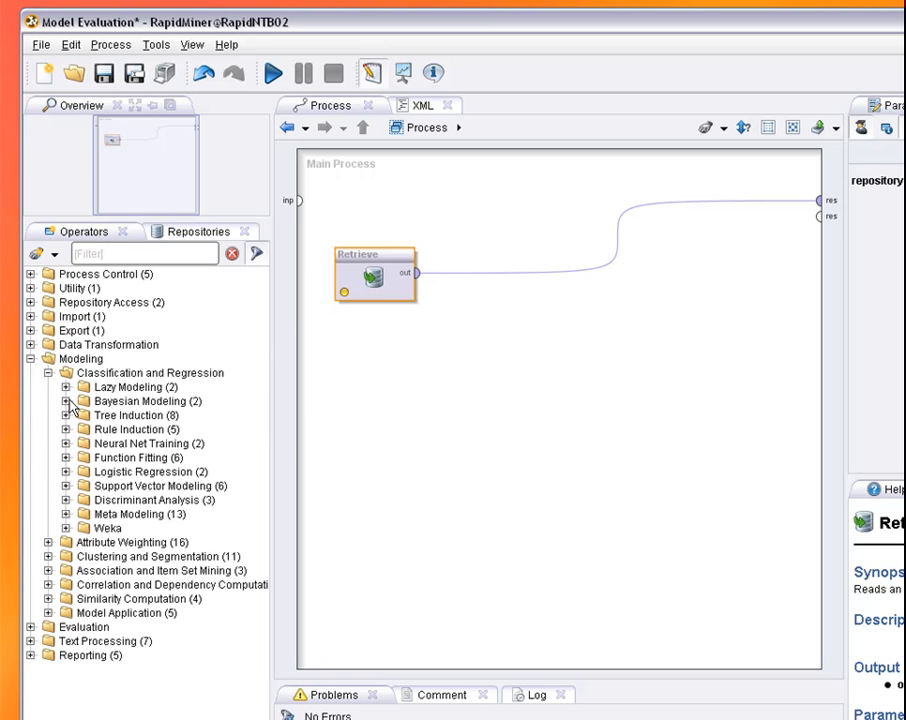
pyautogui.click(144, 414)
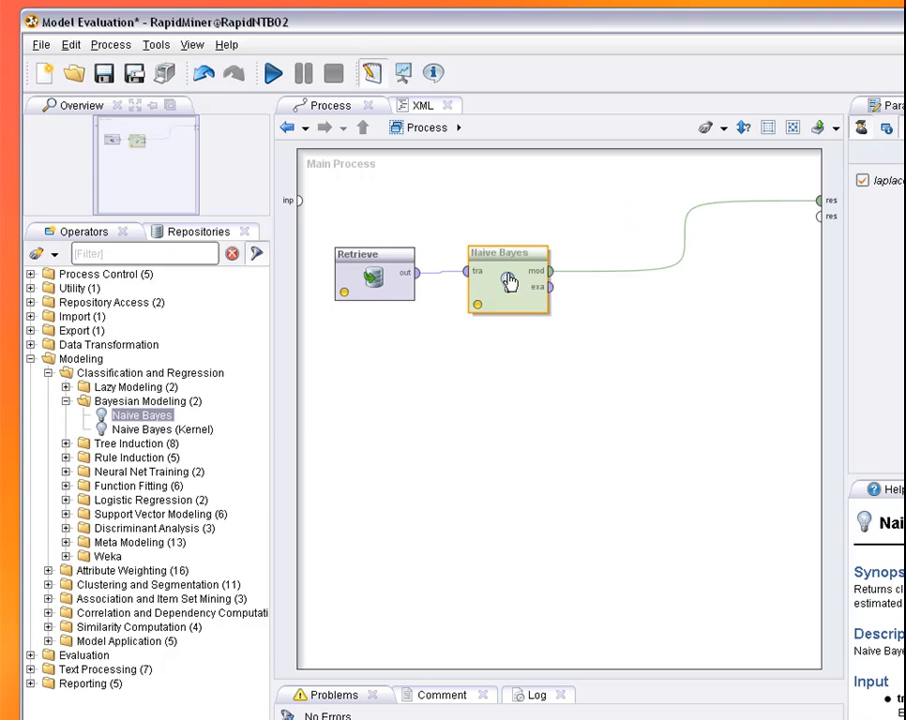
pyautogui.moveTo(508, 278); pyautogui.dragTo(554, 288)
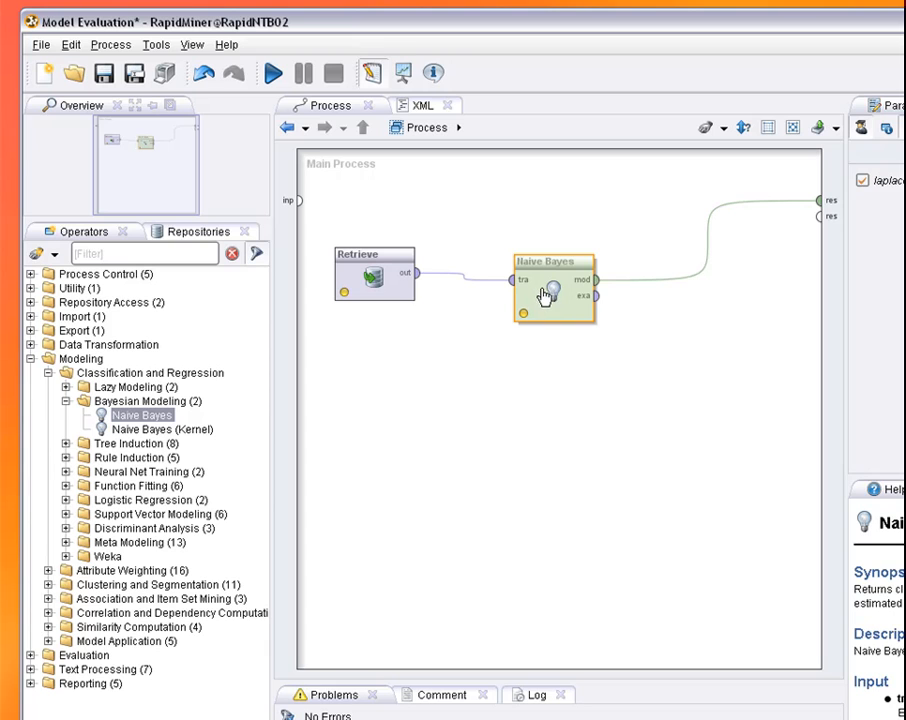
pyautogui.moveTo(612, 418)
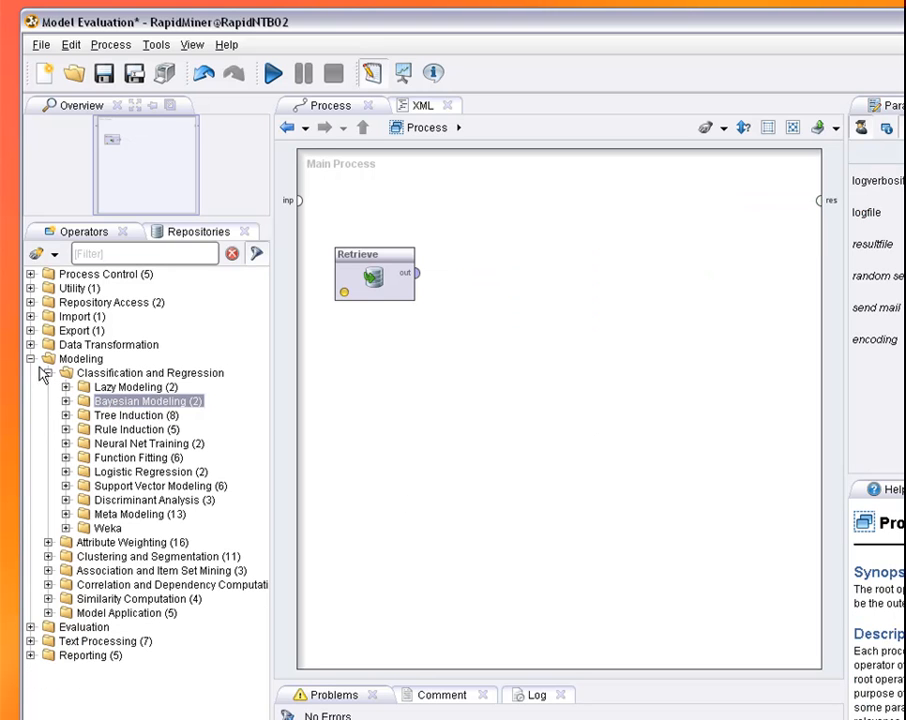
# - Add an X-Validation operator fed by Retrieve and enter its training and testing subprocesses
pyautogui.click(32, 358)
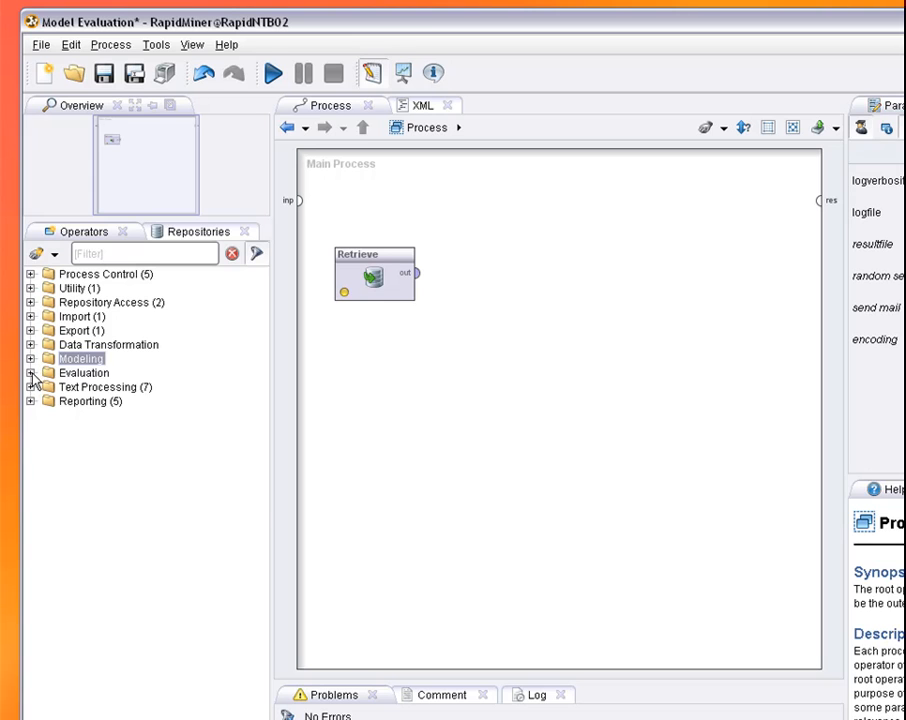
pyautogui.click(32, 372)
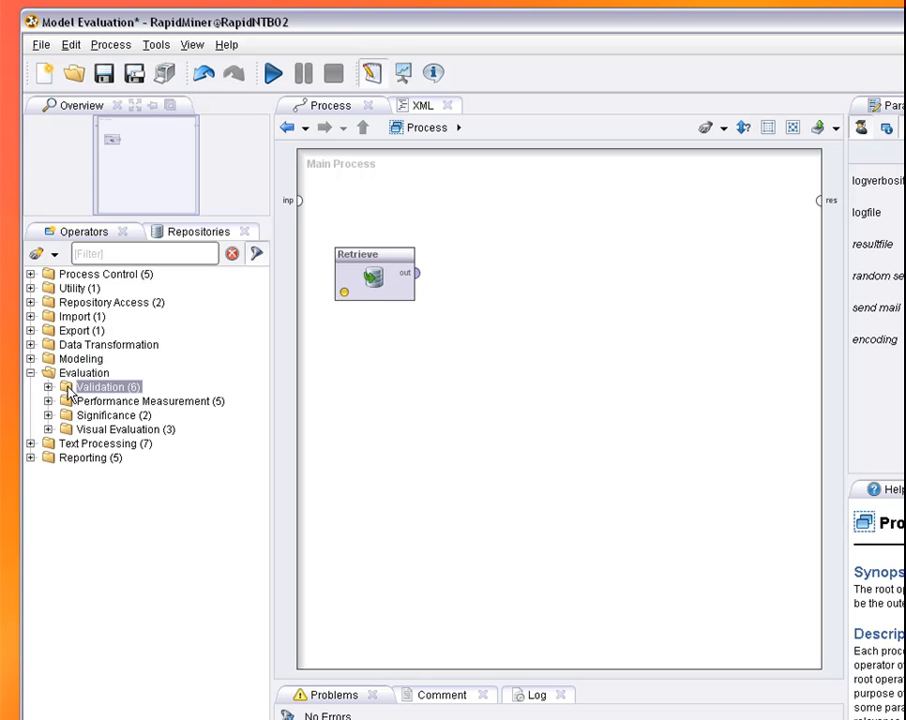
pyautogui.click(58, 386)
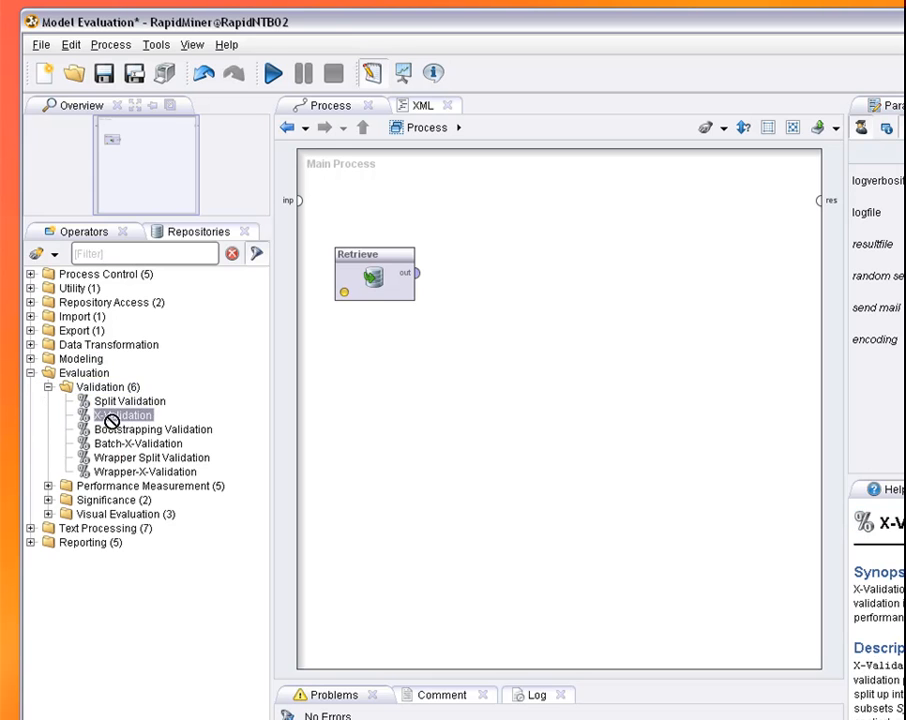
pyautogui.moveTo(122, 414); pyautogui.dragTo(496, 264)
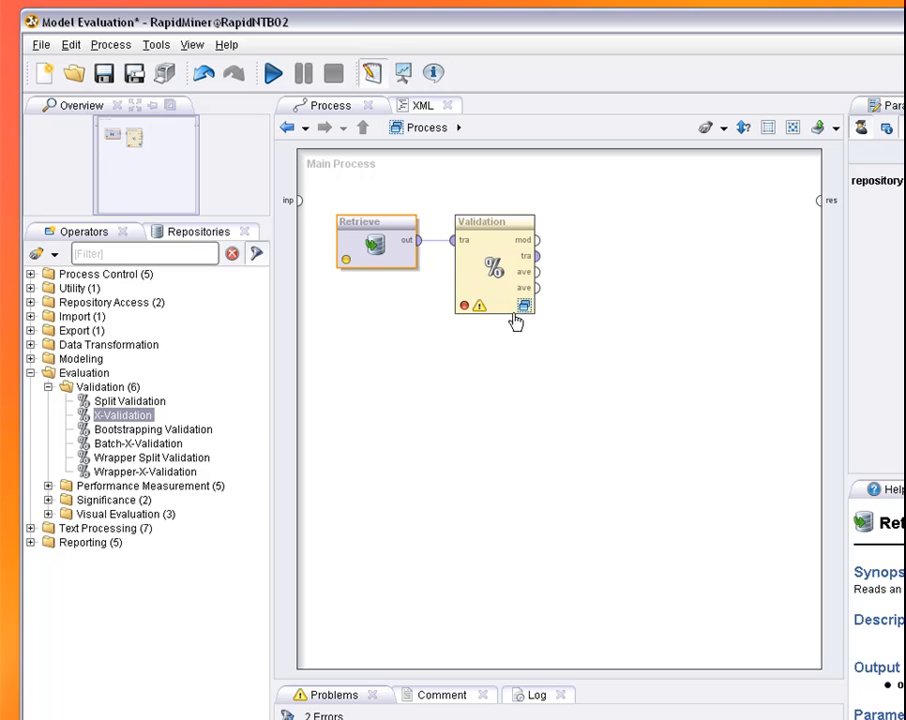
pyautogui.moveTo(490, 284)
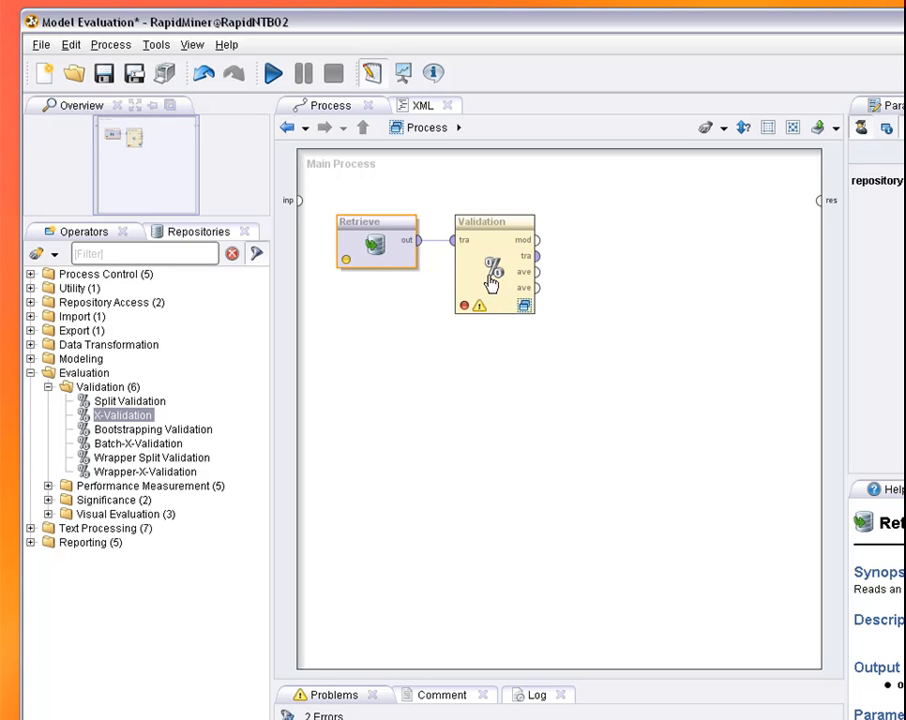
pyautogui.click(492, 260)
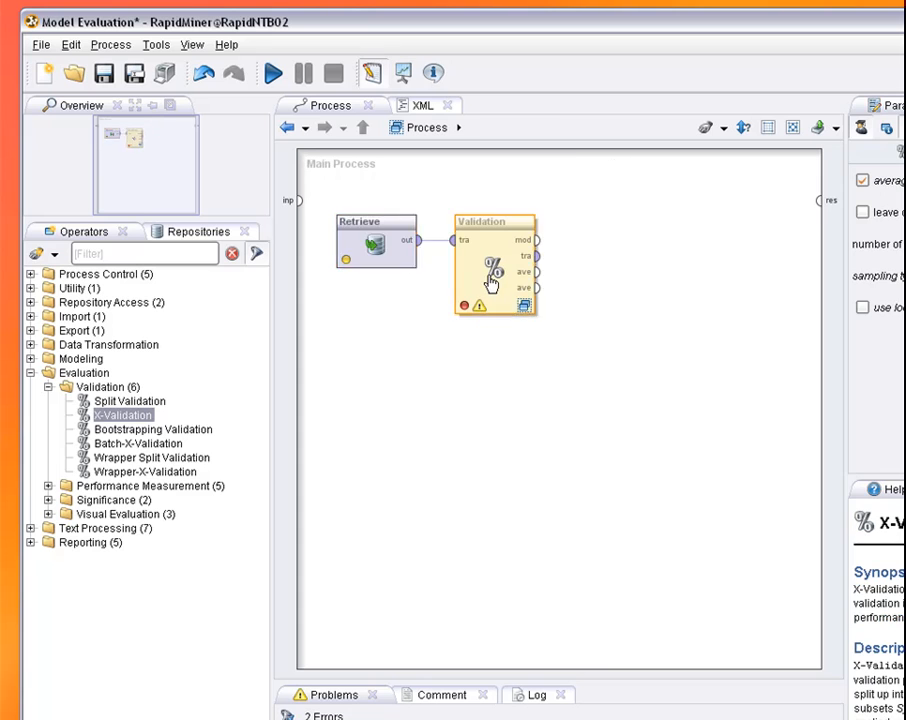
pyautogui.doubleClick(494, 264)
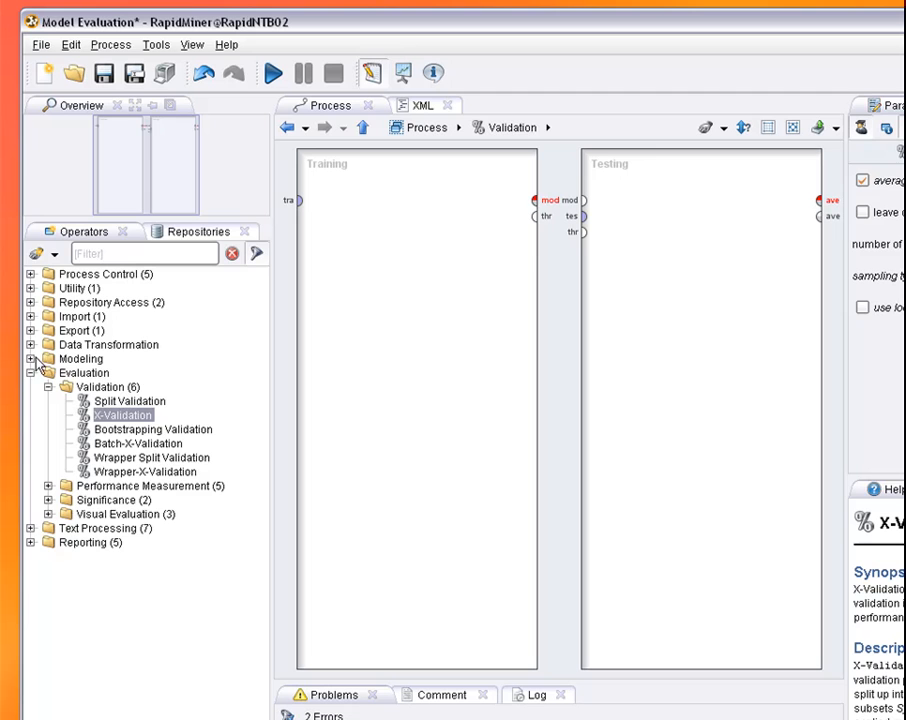
# - Place Naive Bayes in the Training subprocess, connected to training data and model output
pyautogui.click(34, 358)
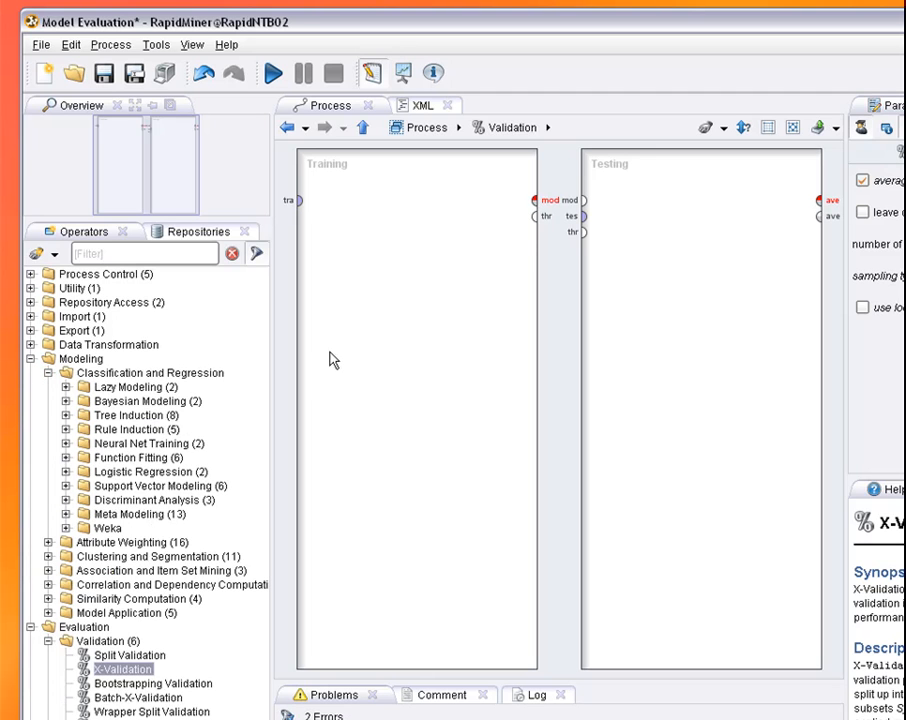
pyautogui.click(64, 400)
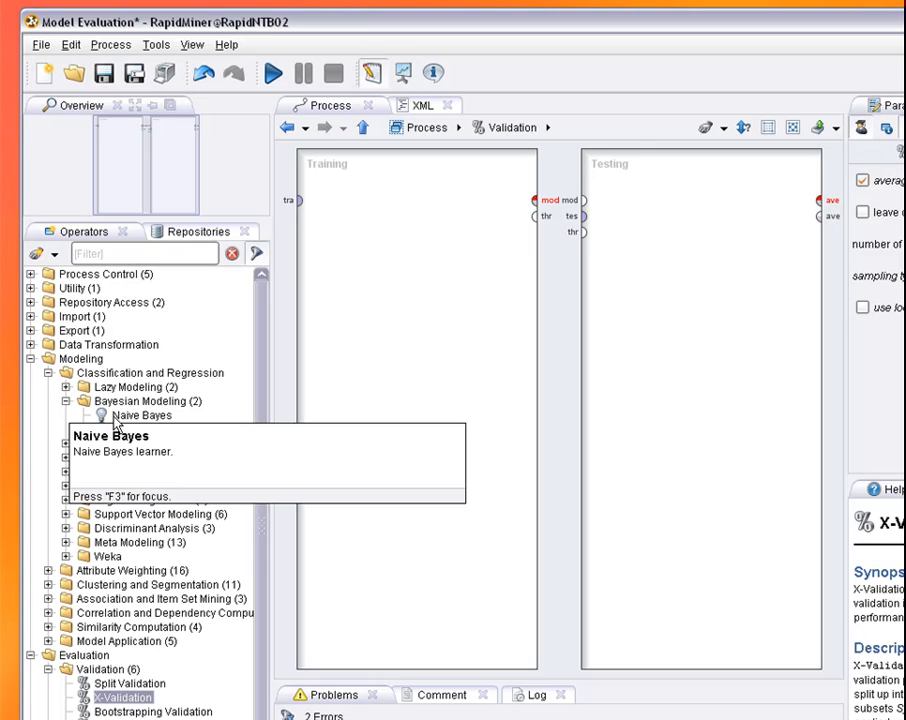
pyautogui.click(140, 414)
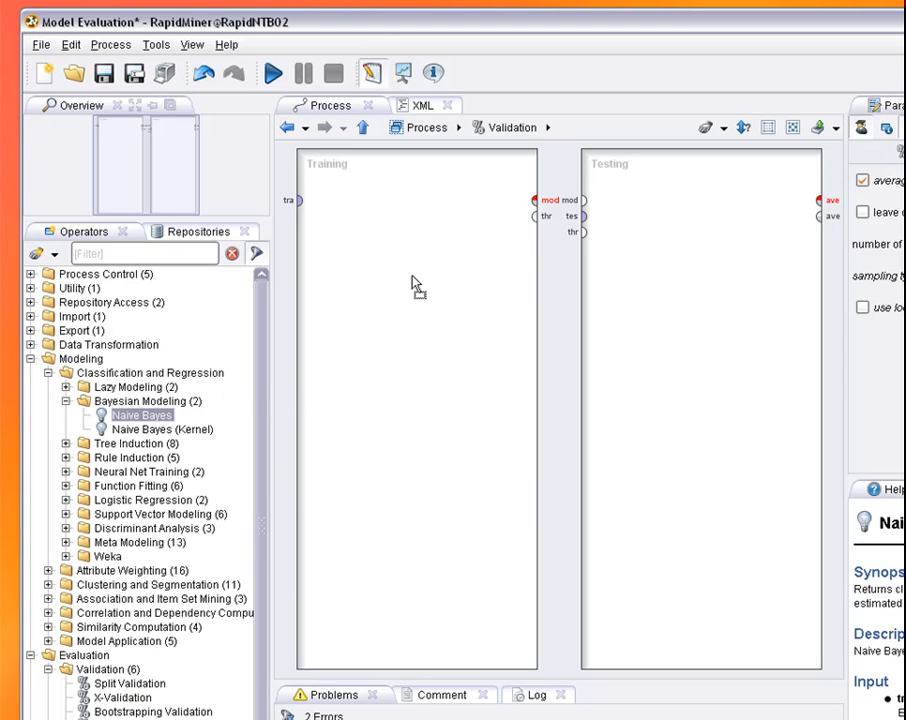
pyautogui.moveTo(140, 414); pyautogui.dragTo(424, 244)
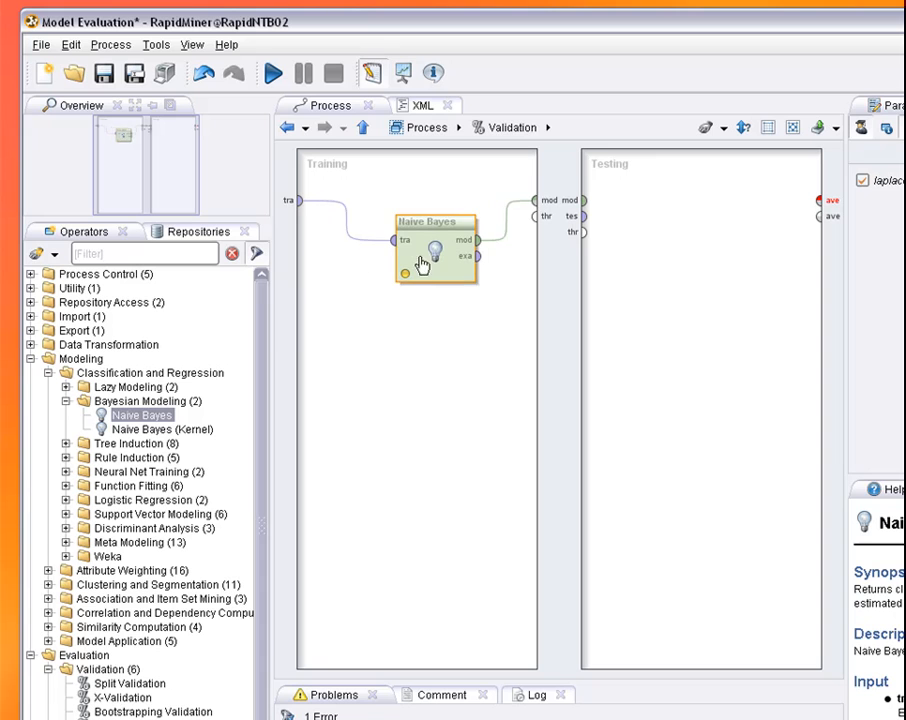
pyautogui.moveTo(430, 248); pyautogui.dragTo(436, 204)
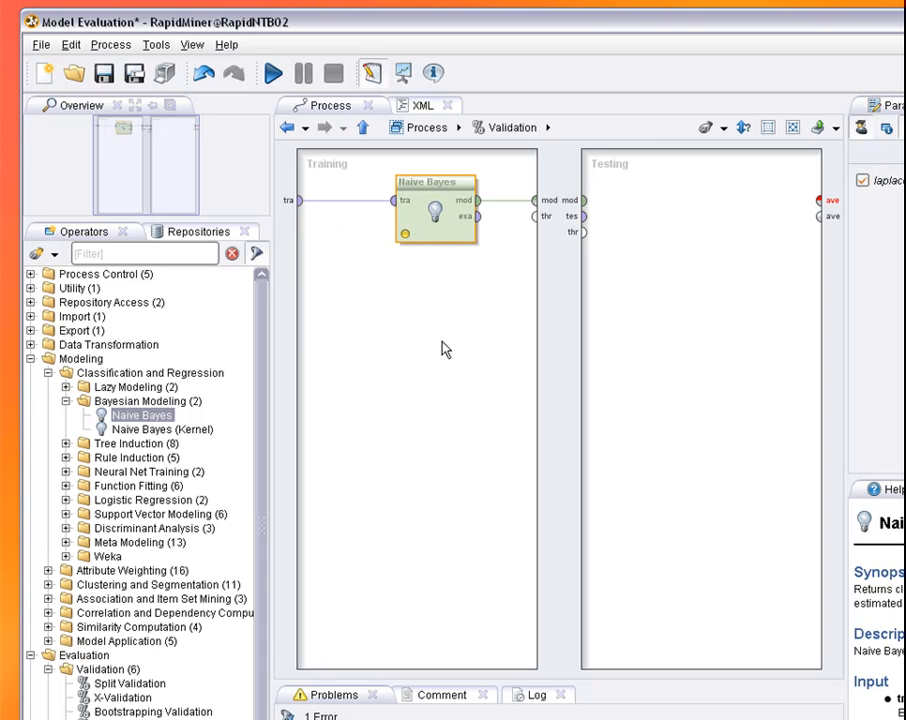
# - Choose Apply Model from the Model Application group for the testing side
pyautogui.click(56, 400)
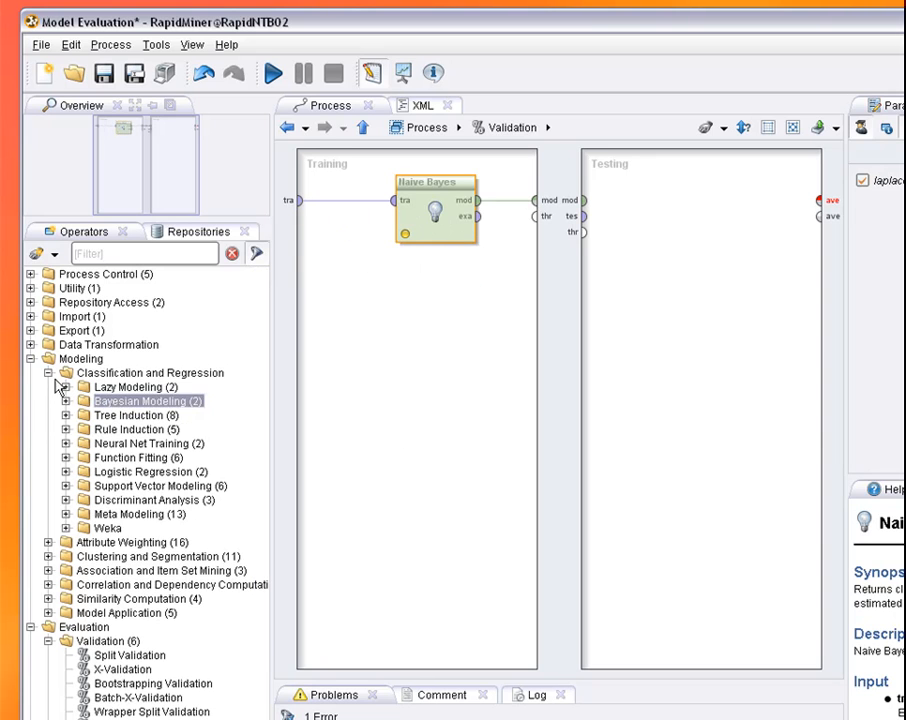
pyautogui.click(32, 372)
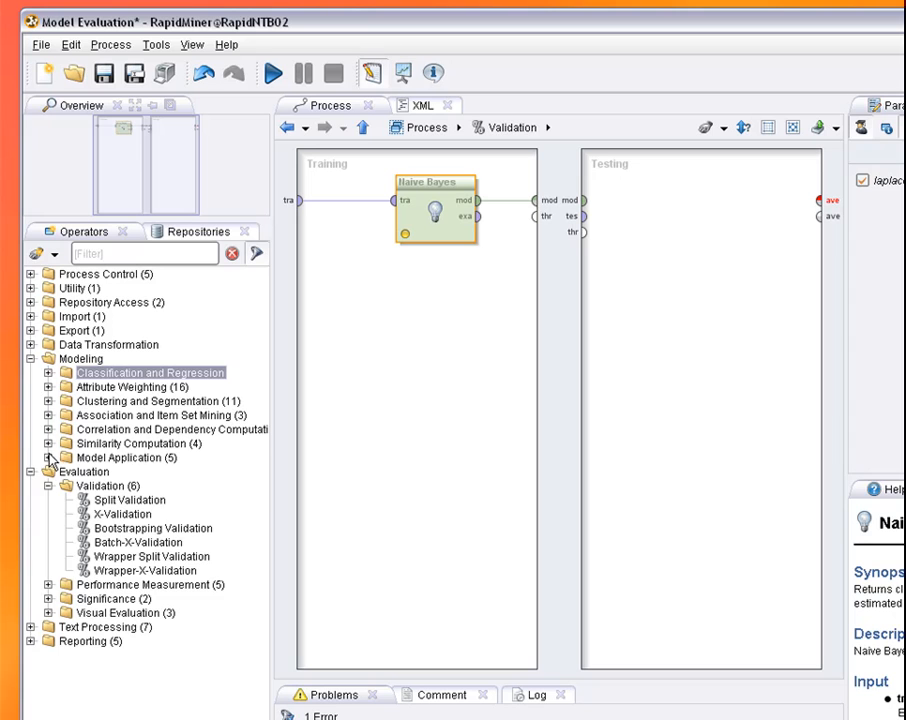
pyautogui.click(48, 456)
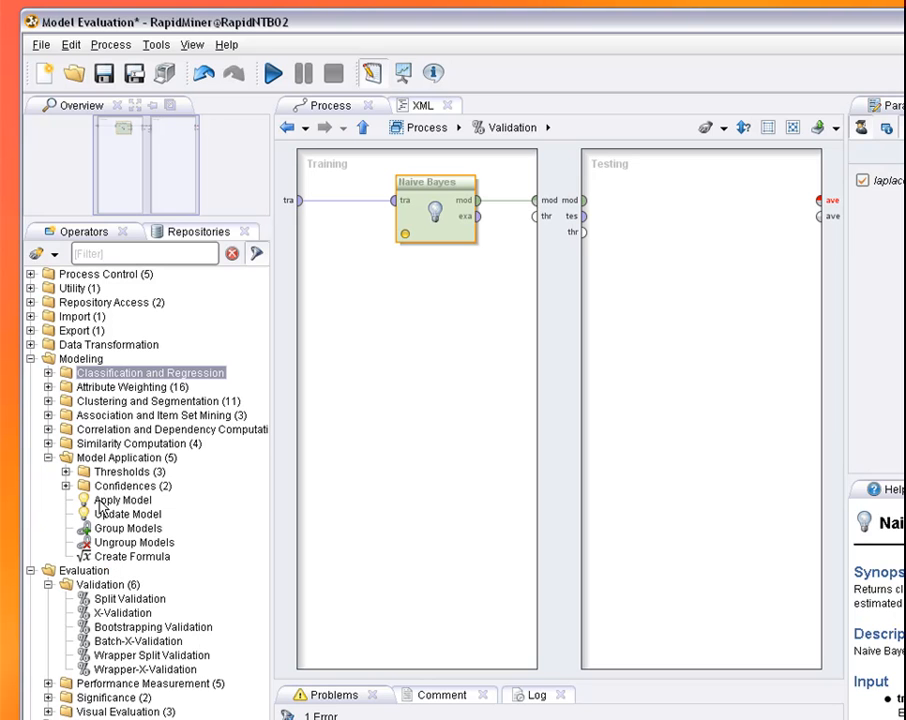
pyautogui.click(124, 500)
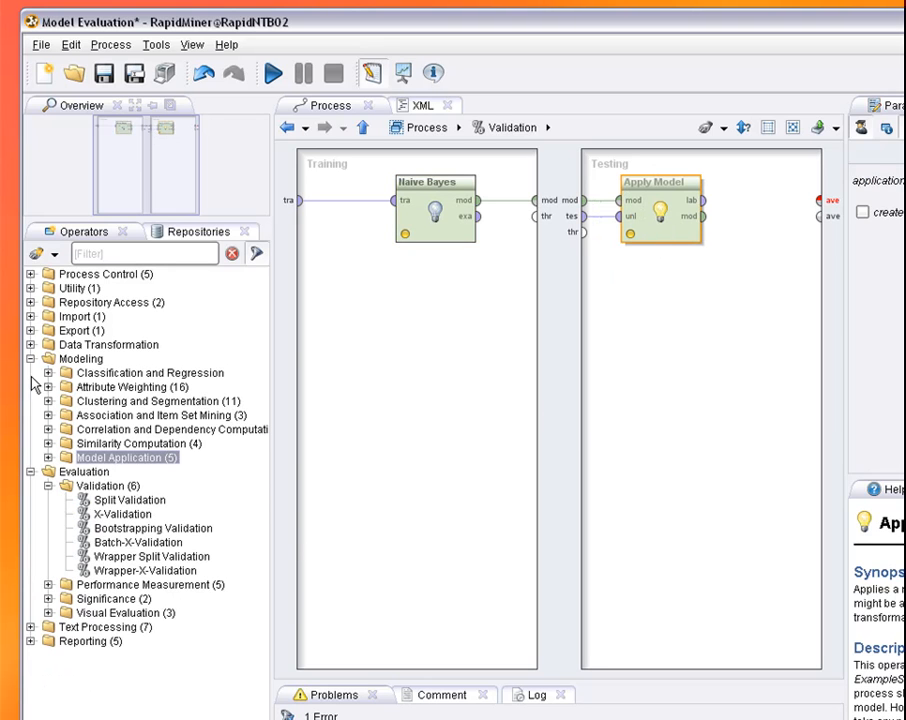
# - Wire Apply Model into Performance in the Testing subprocess, sending per to ave
pyautogui.click(32, 358)
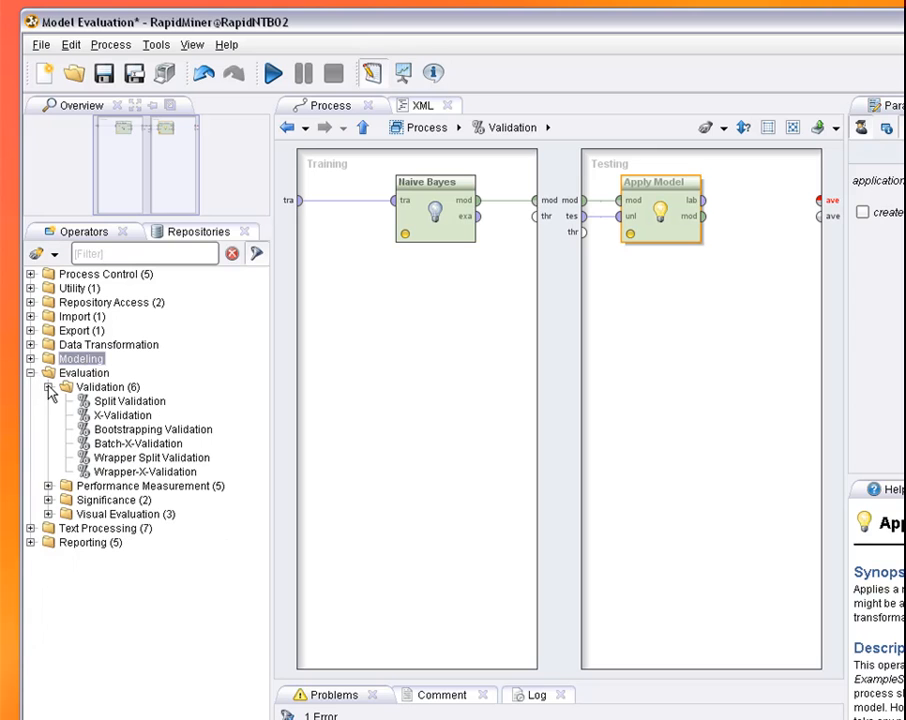
pyautogui.click(48, 388)
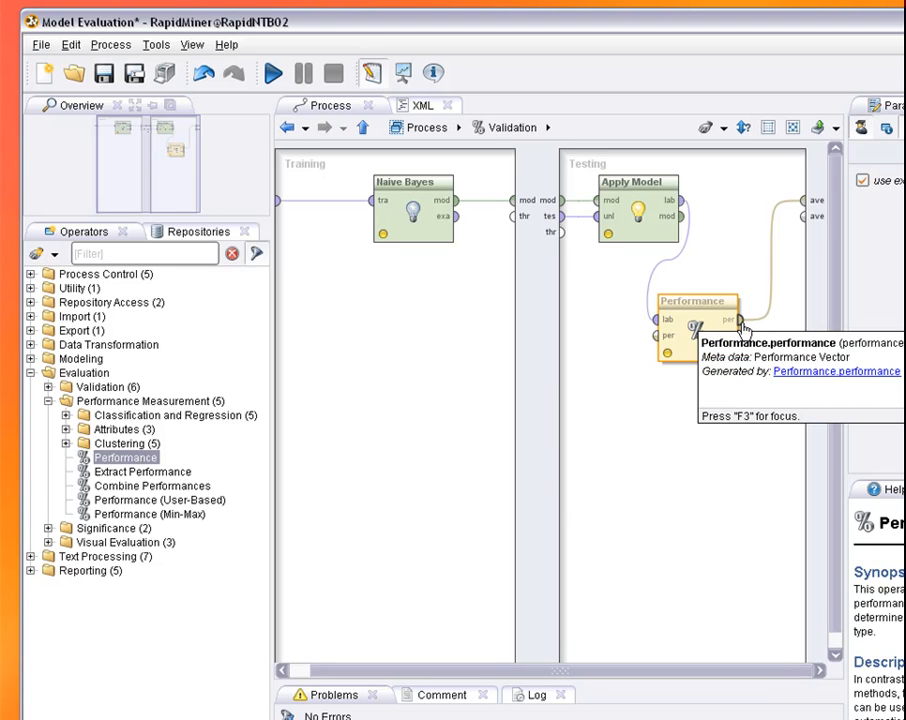
pyautogui.moveTo(698, 496)
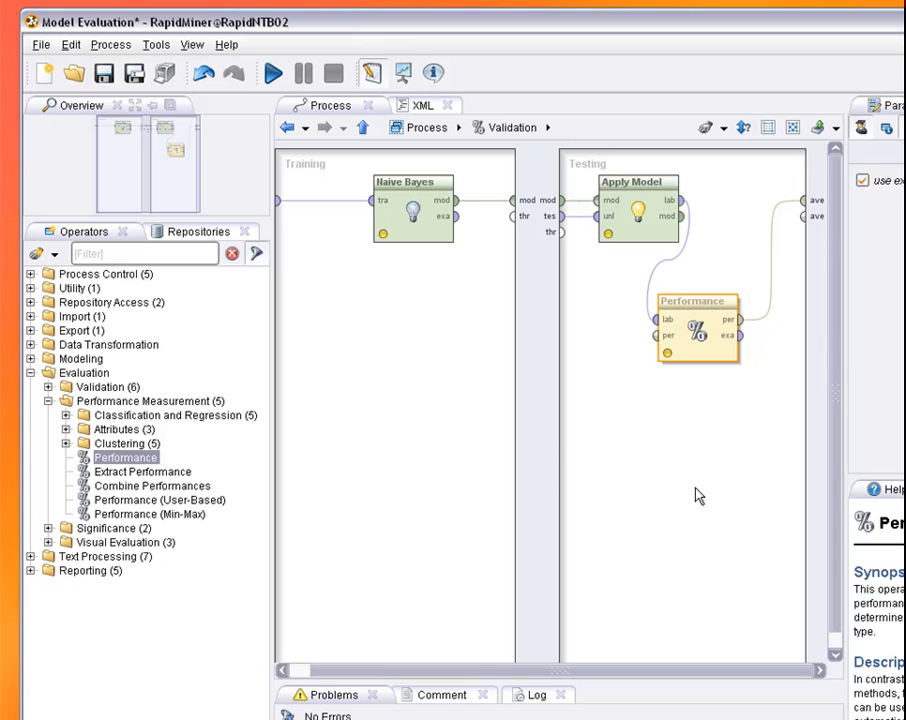
pyautogui.moveTo(572, 436)
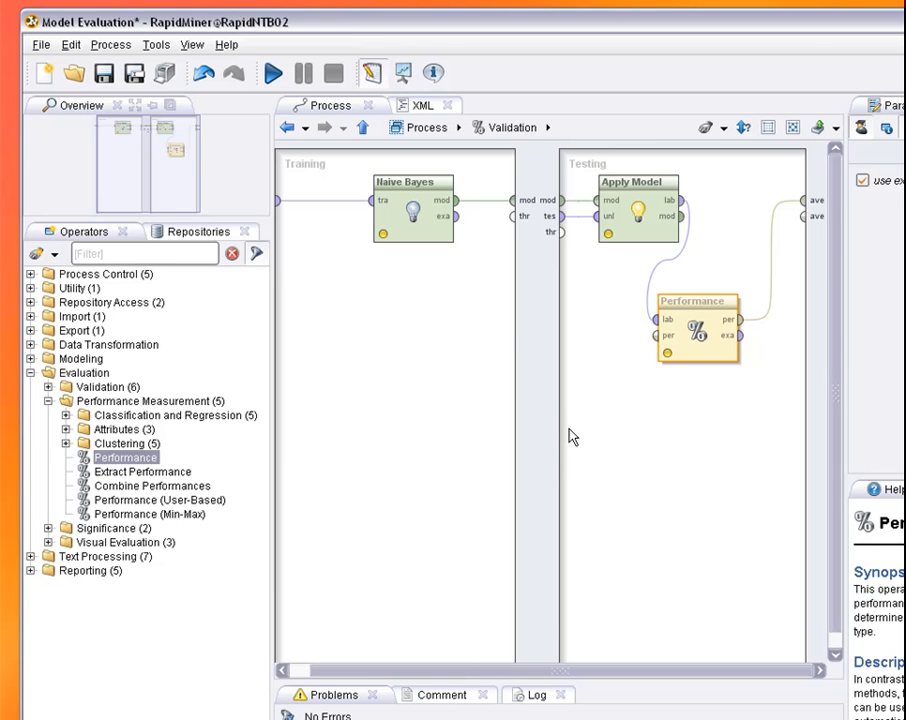
pyautogui.moveTo(444, 150)
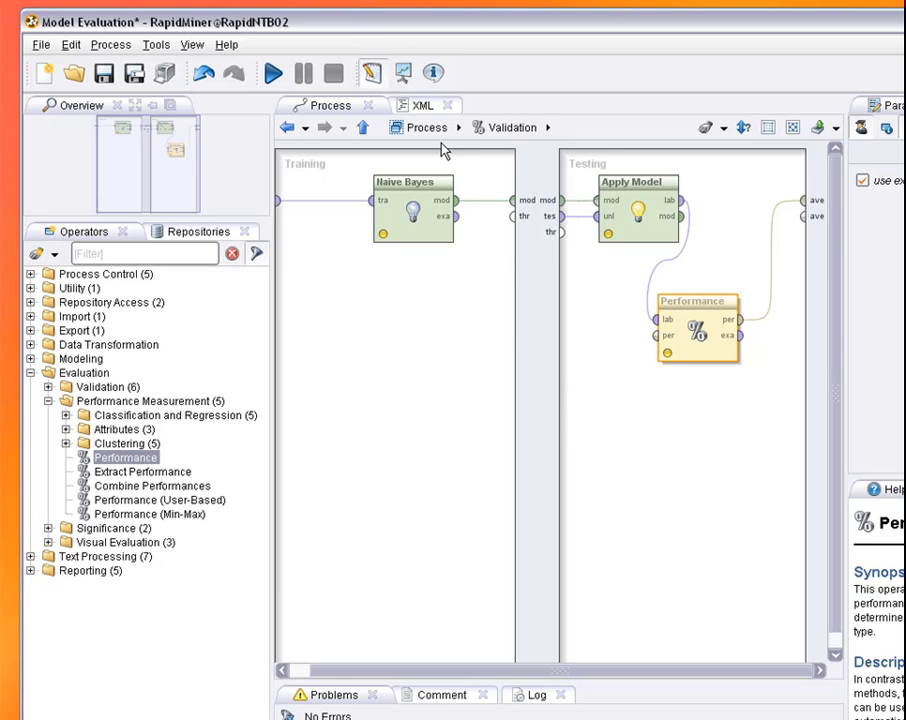
# - Navigate via the breadcrumb back to the main process with Retrieve feeding Validation
pyautogui.click(456, 132)
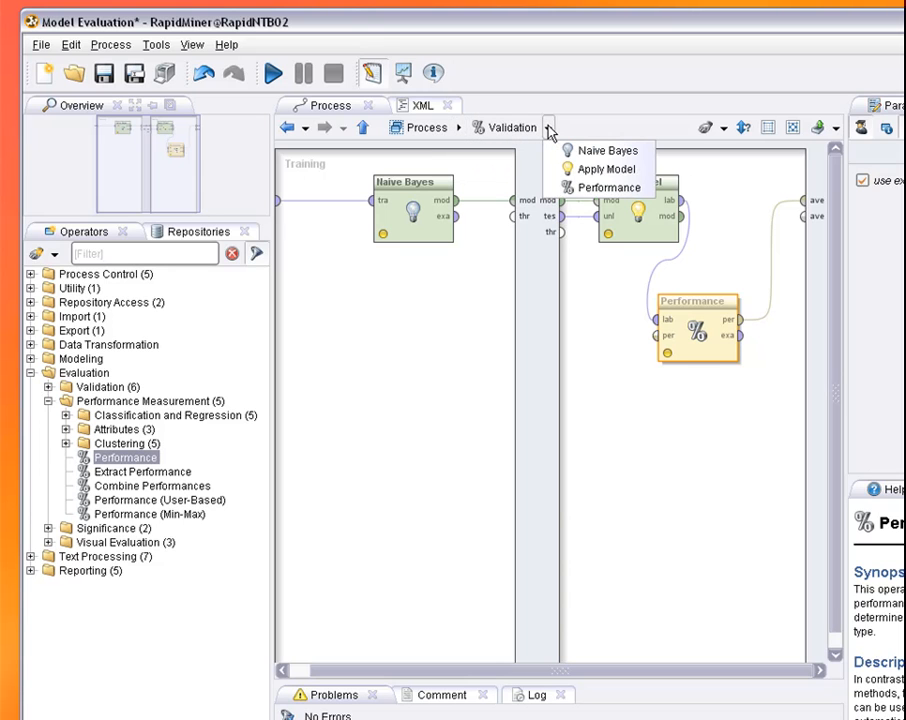
pyautogui.moveTo(608, 150)
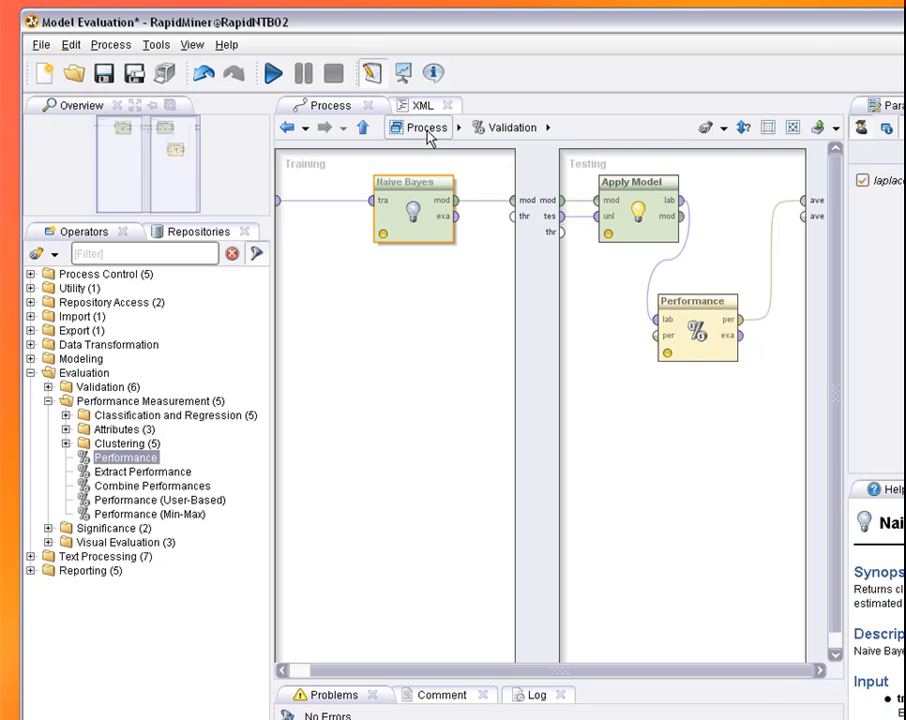
pyautogui.click(424, 128)
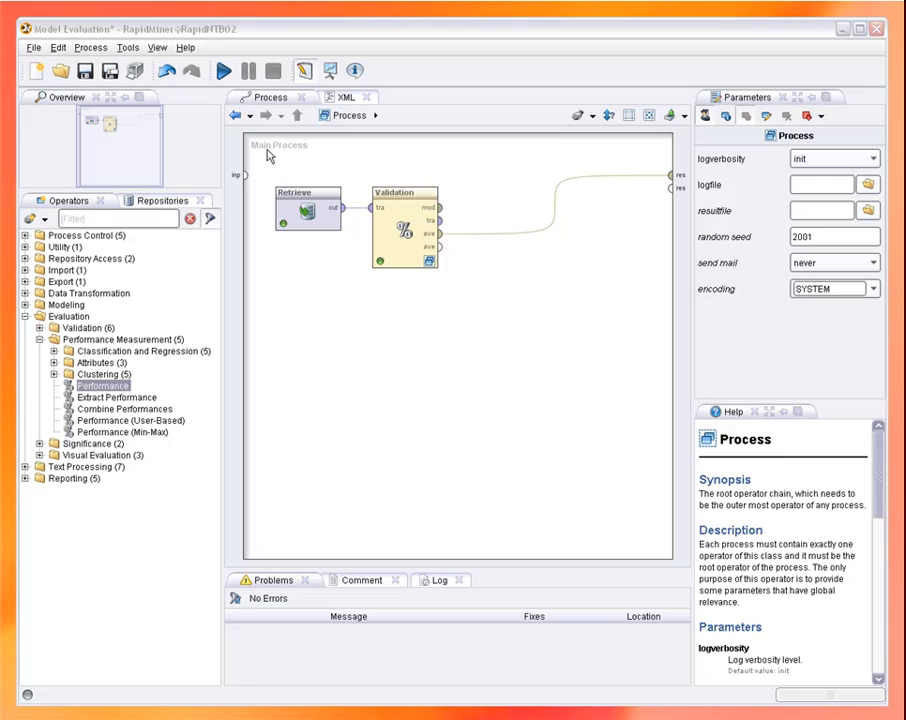
pyautogui.click(224, 70)
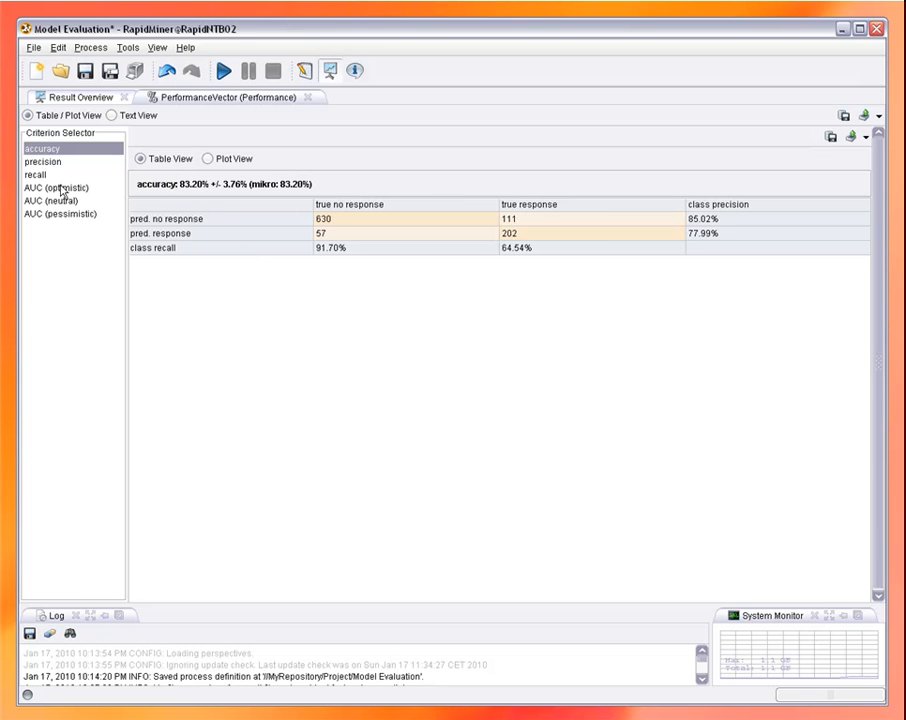
pyautogui.click(60, 188)
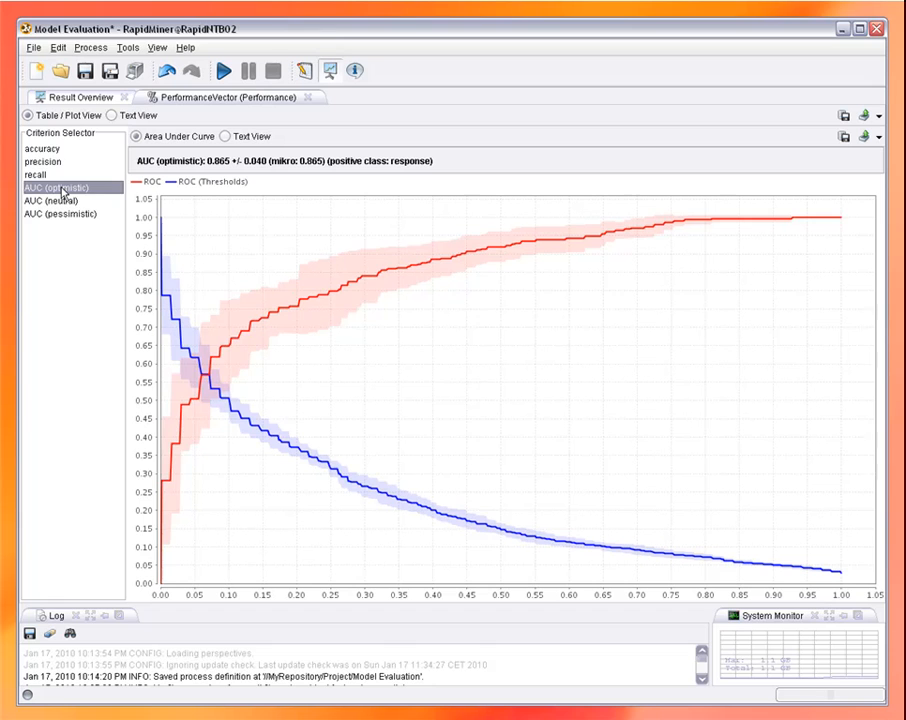
pyautogui.click(304, 70)
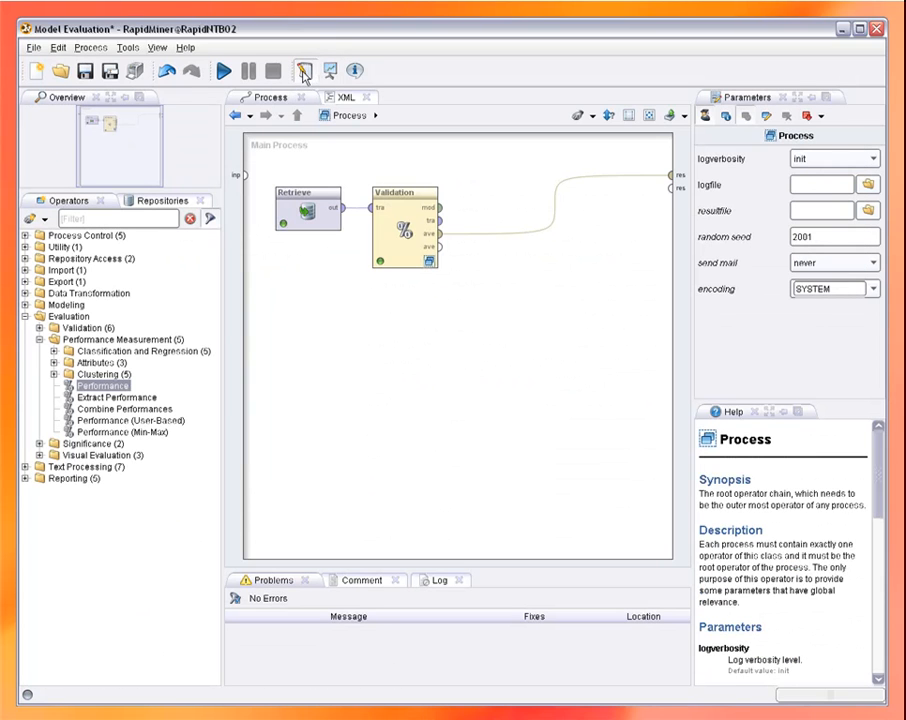
pyautogui.moveTo(404, 232)
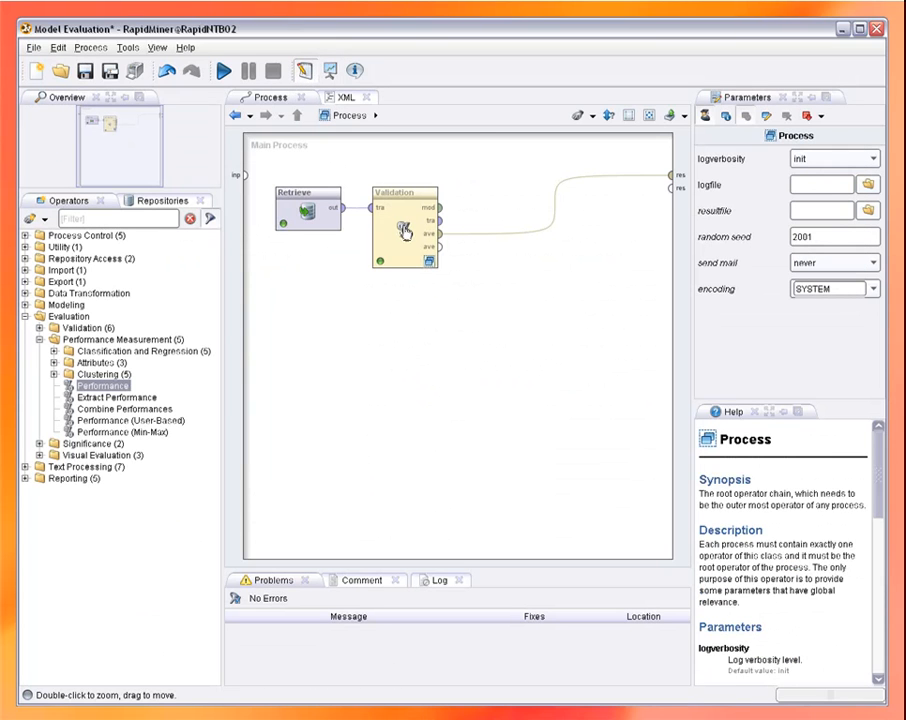
pyautogui.doubleClick(404, 216)
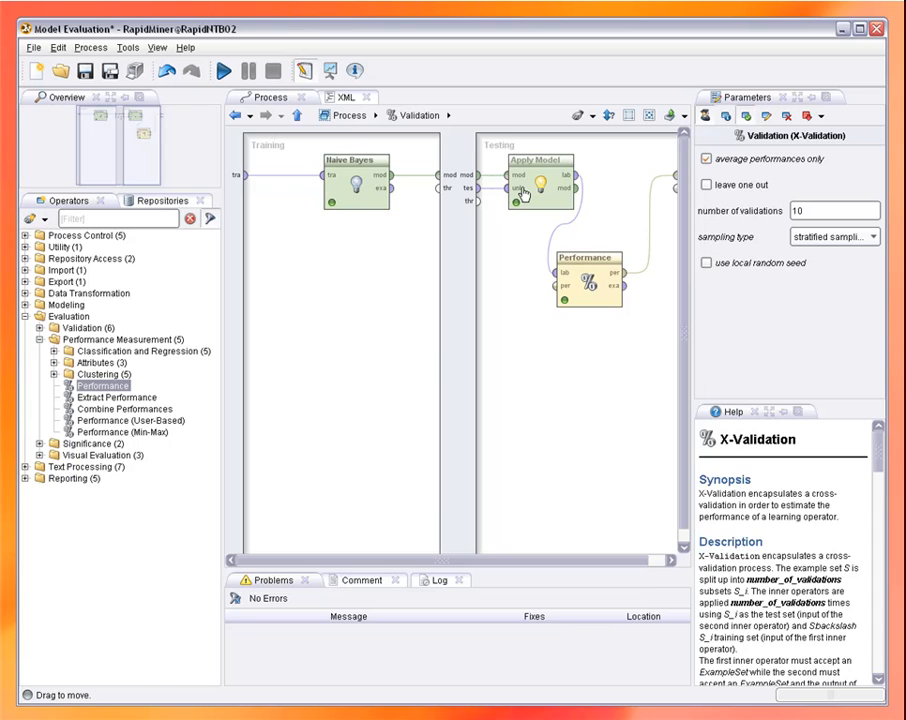
pyautogui.moveTo(510, 216)
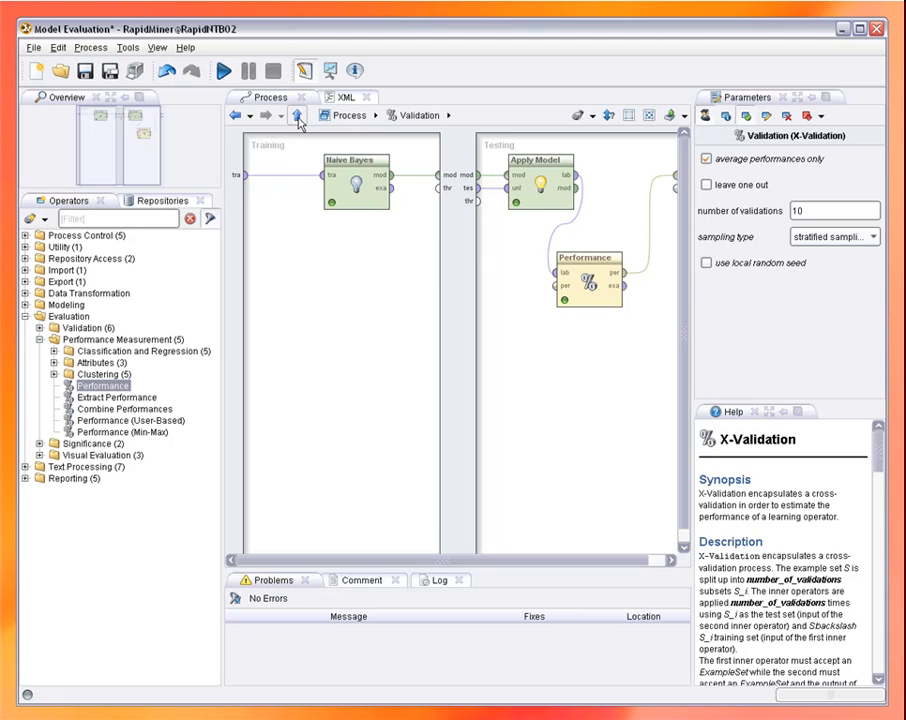
pyautogui.click(296, 116)
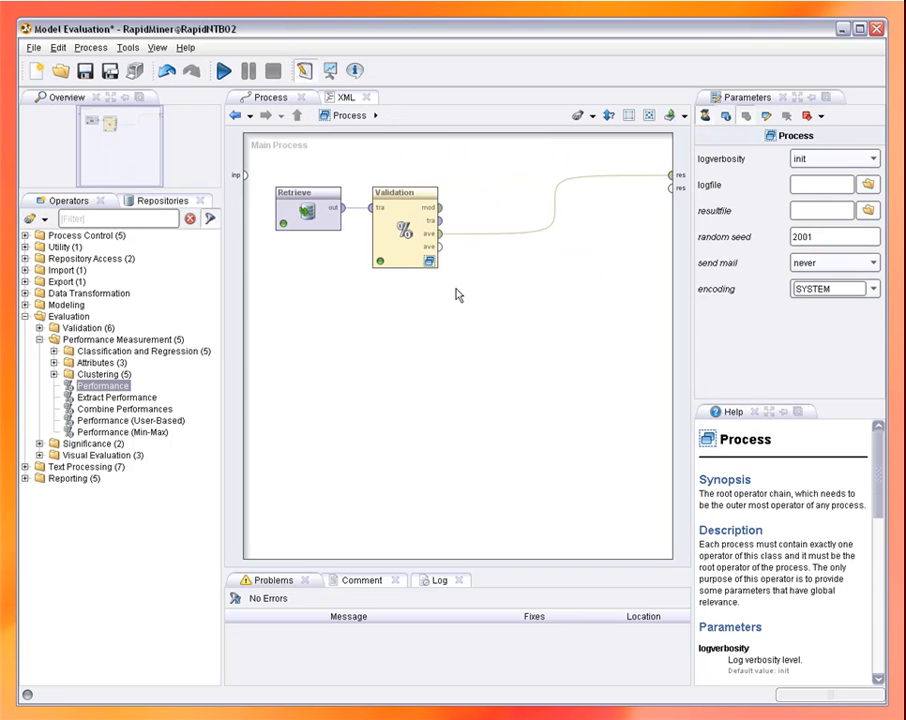